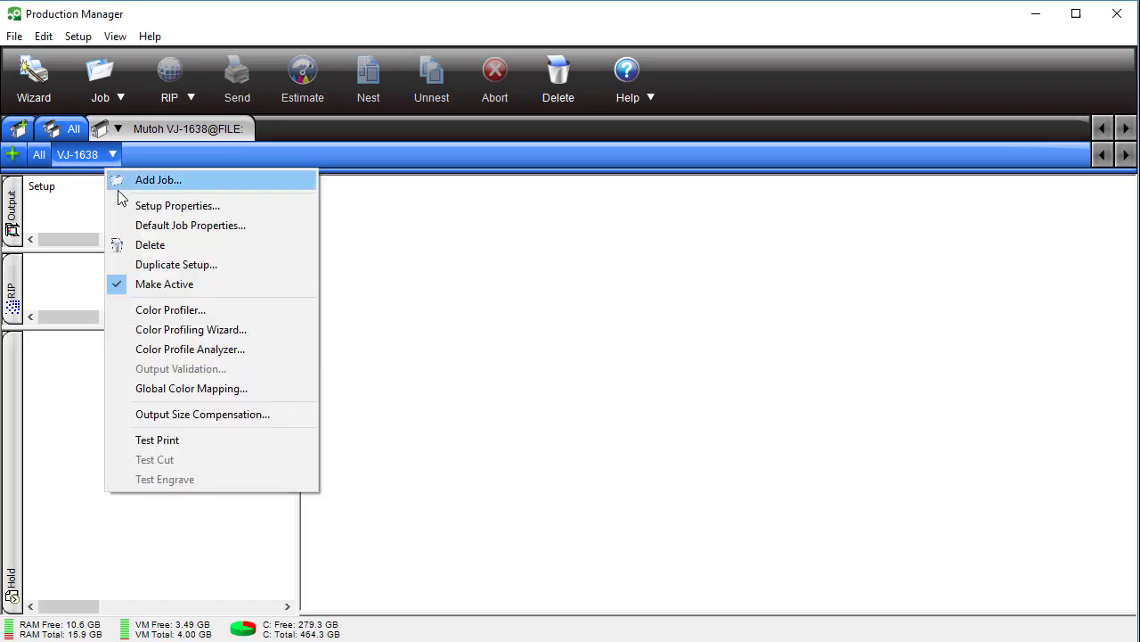
mouse_move(297, 224)
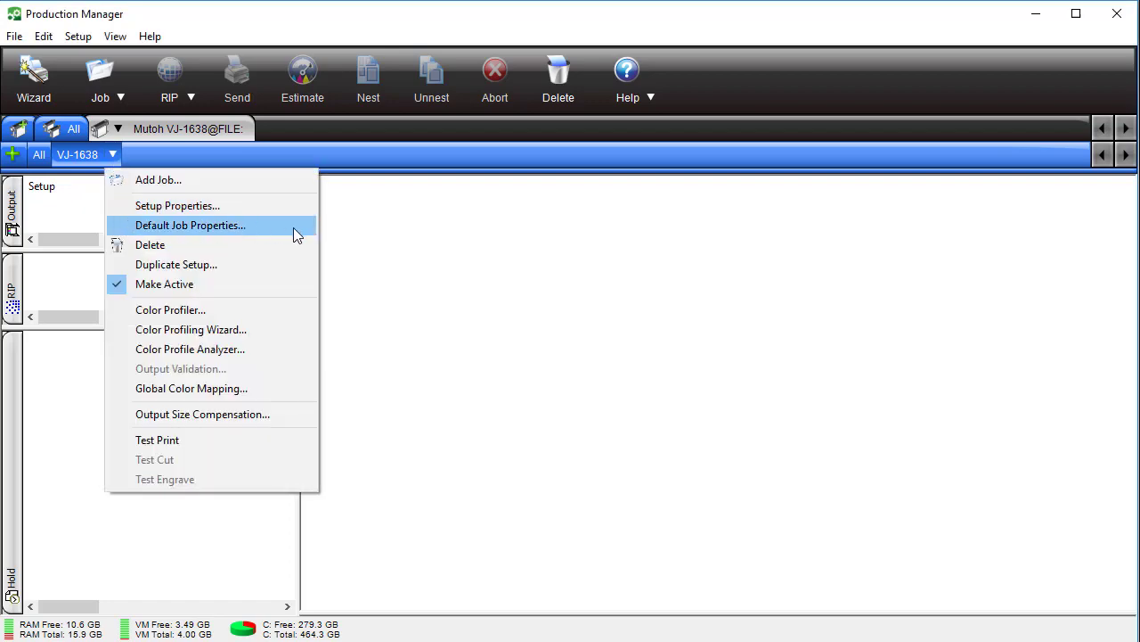
Show the Output profile choices under Color Management of the VJ-1638 default job properties.
left_click(190, 224)
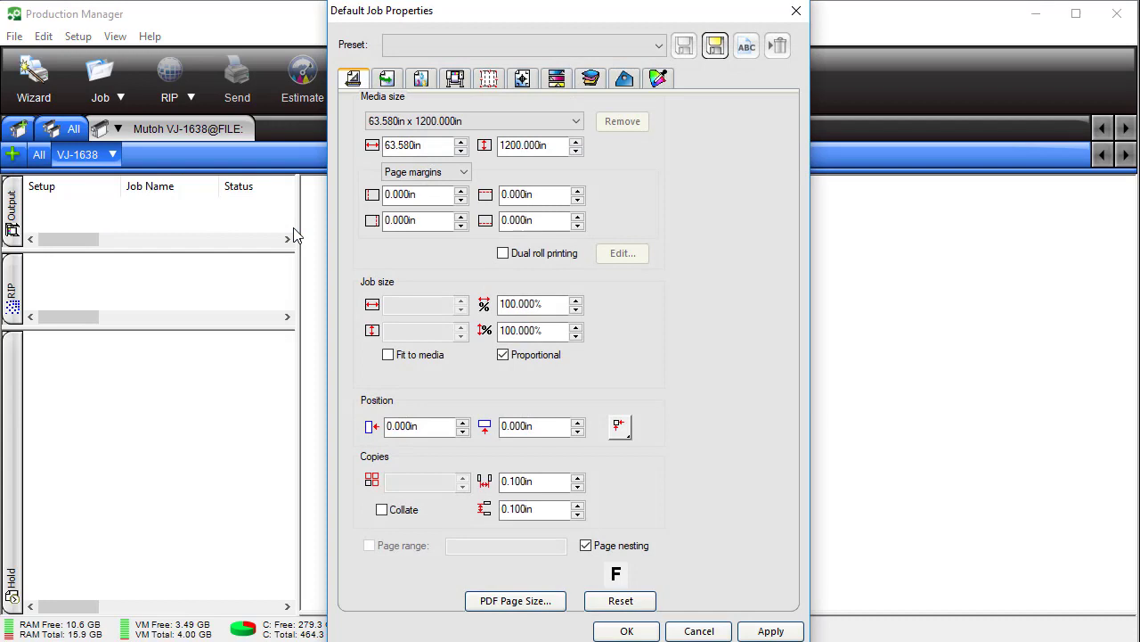
mouse_move(421, 78)
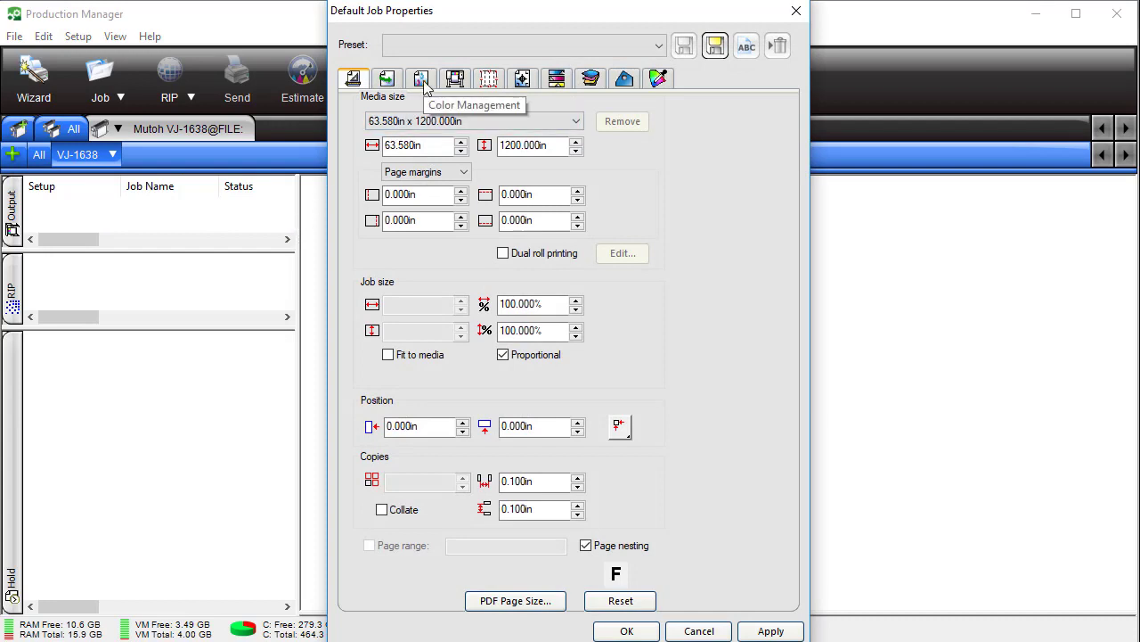
left_click(421, 79)
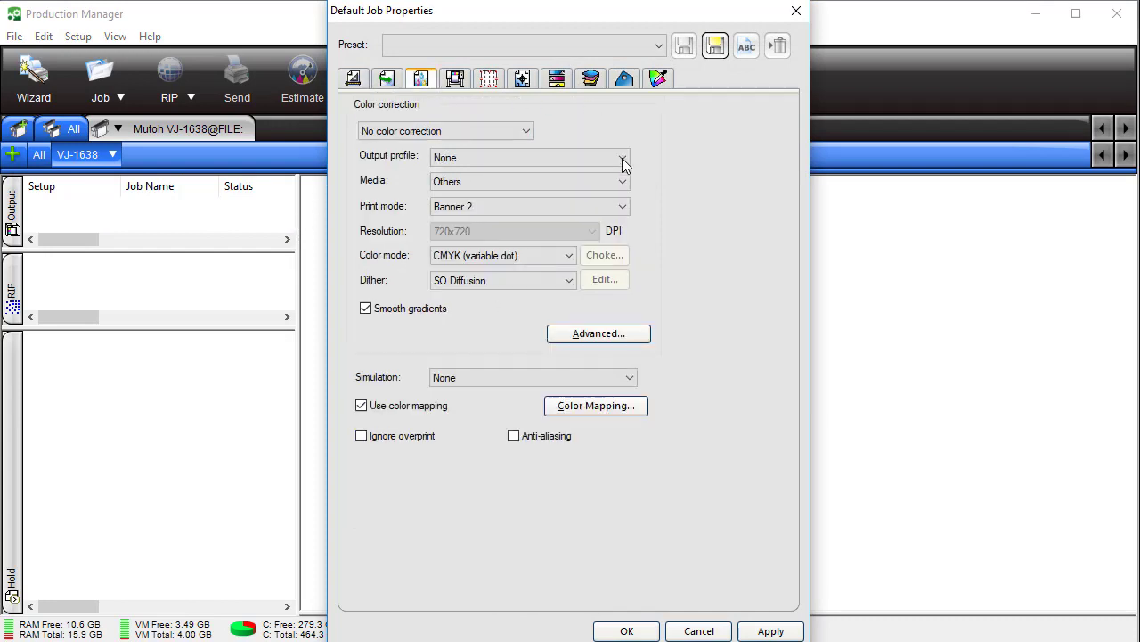
left_click(623, 156)
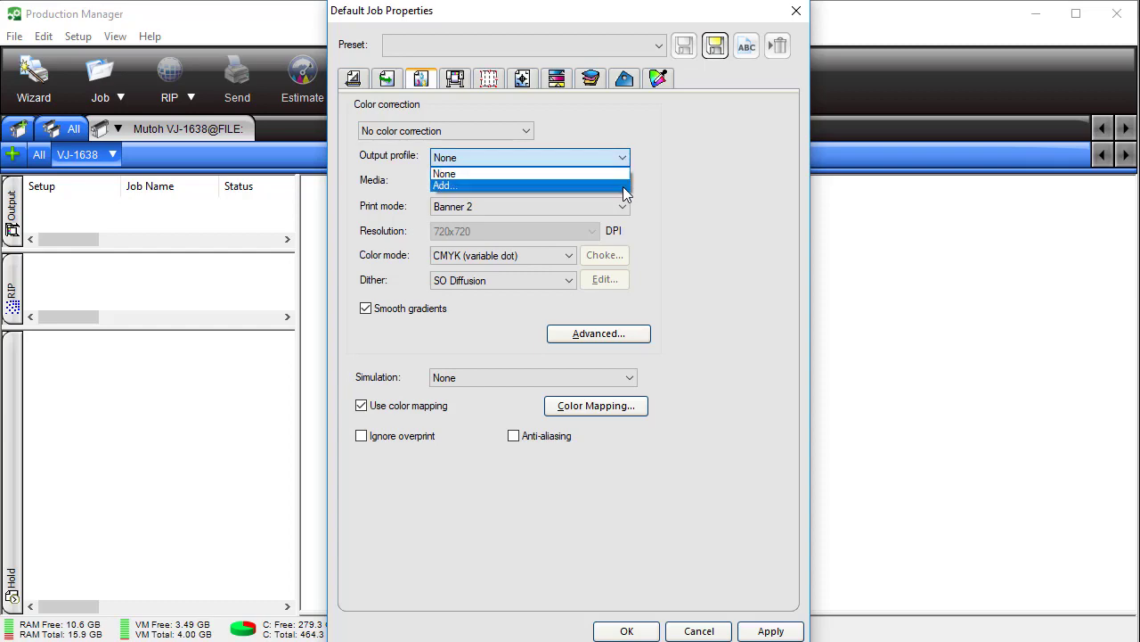
Choose Add... and select the Mutoh ICC files from 3M IJ 35G through Arlon DPF 6000 XRP.
left_click(444, 185)
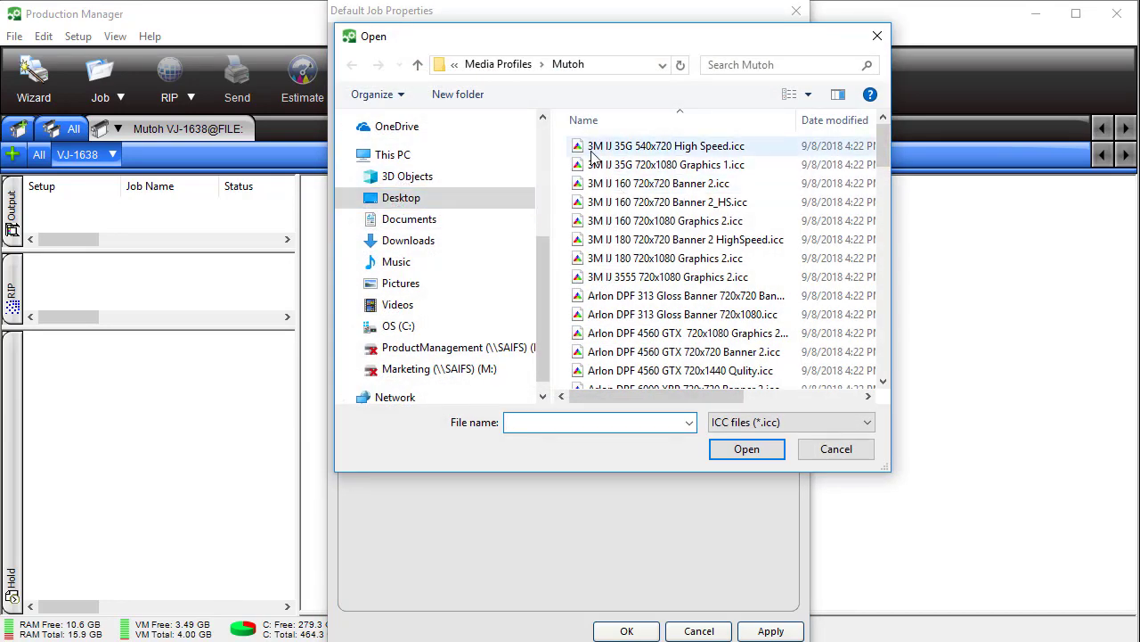
mouse_move(666, 164)
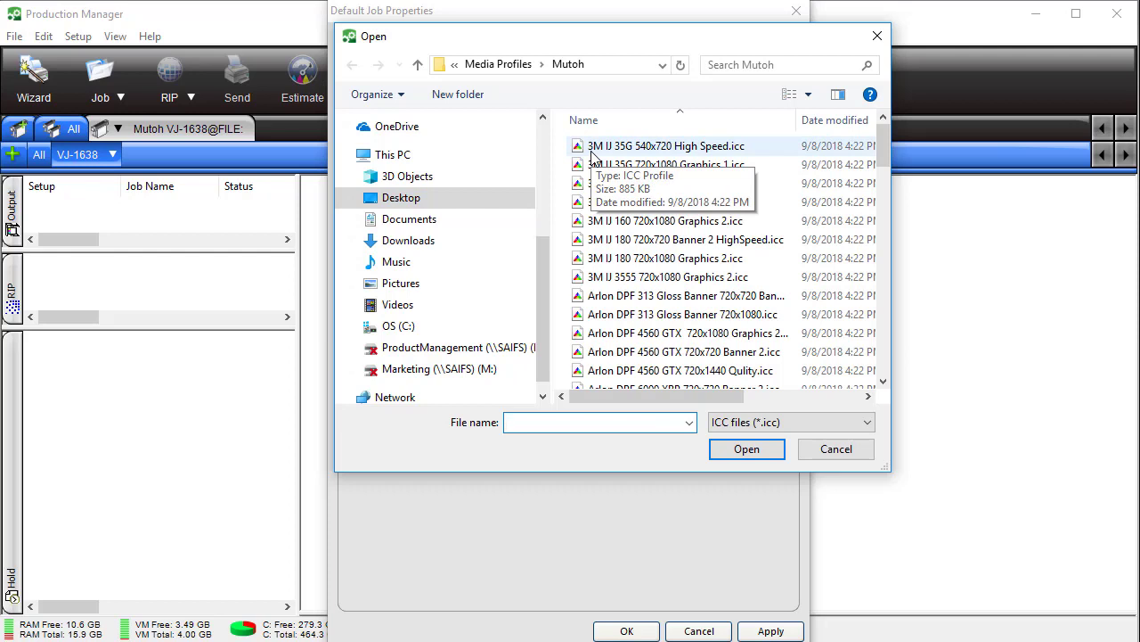
left_click(666, 145)
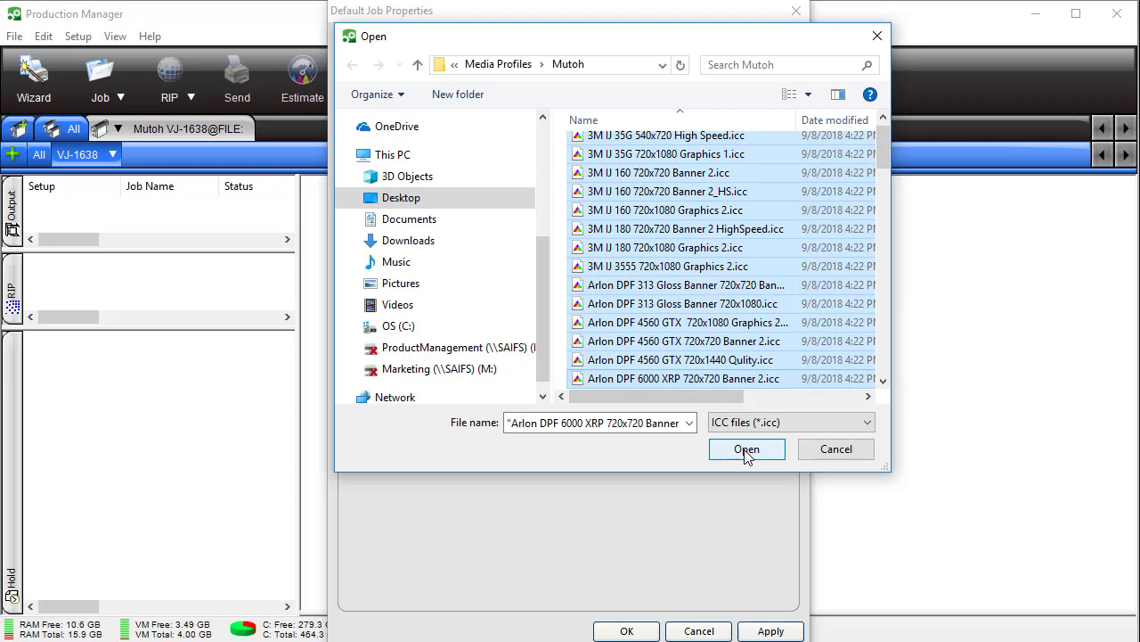
Import the Mutoh profiles, set Arlon DPF 6000 XRP 720x720 Banner 2 as output profile, and save the properties.
left_click(747, 448)
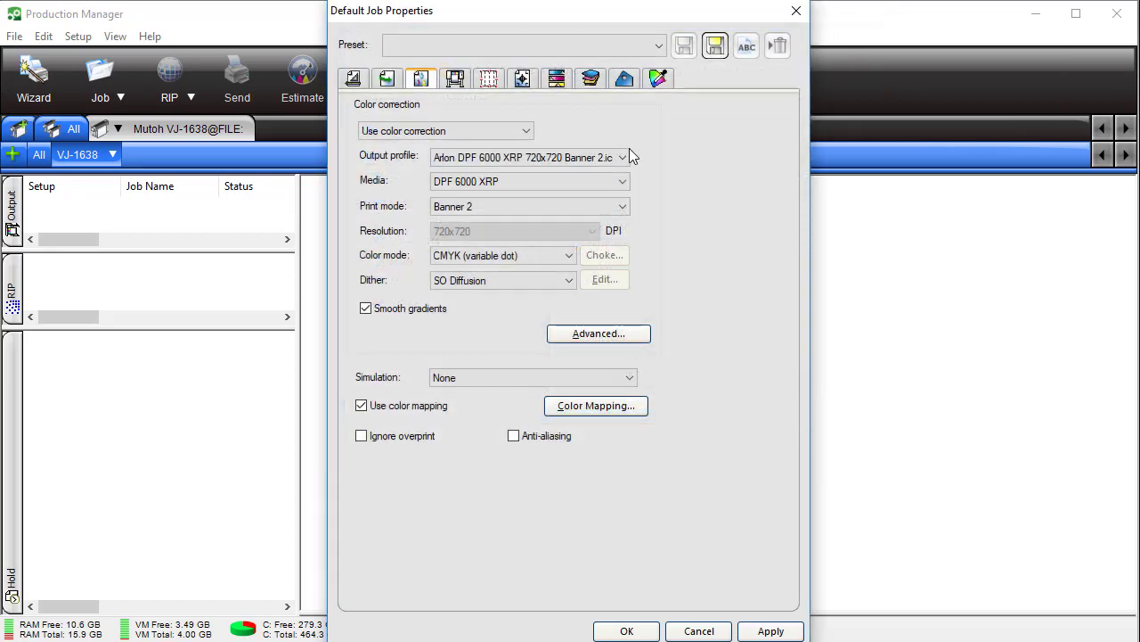
left_click(623, 156)
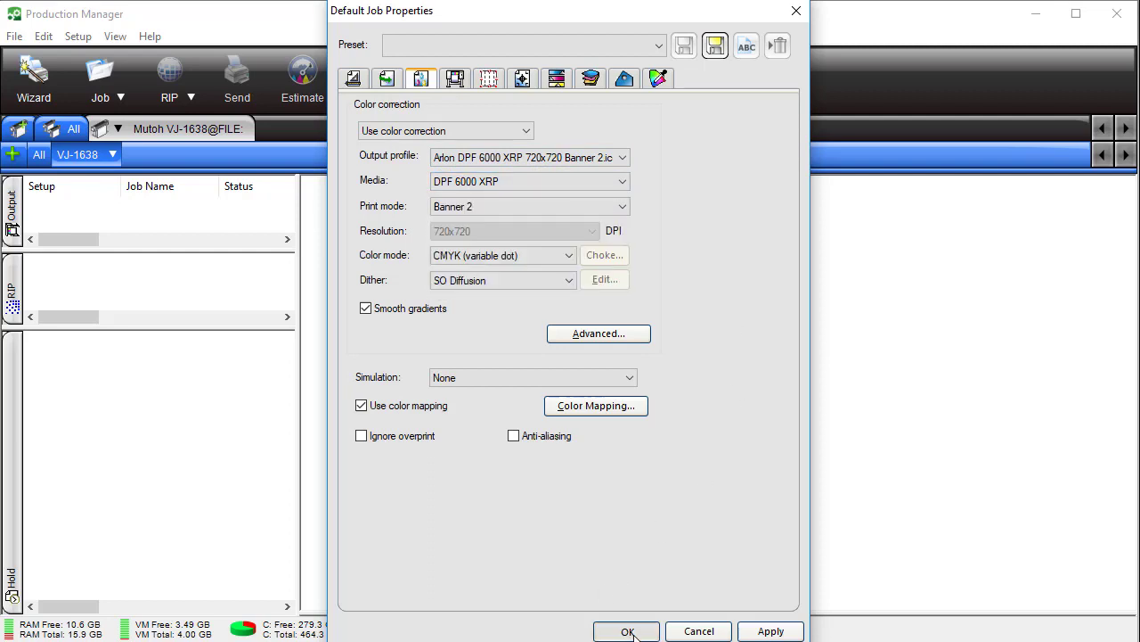
left_click(626, 631)
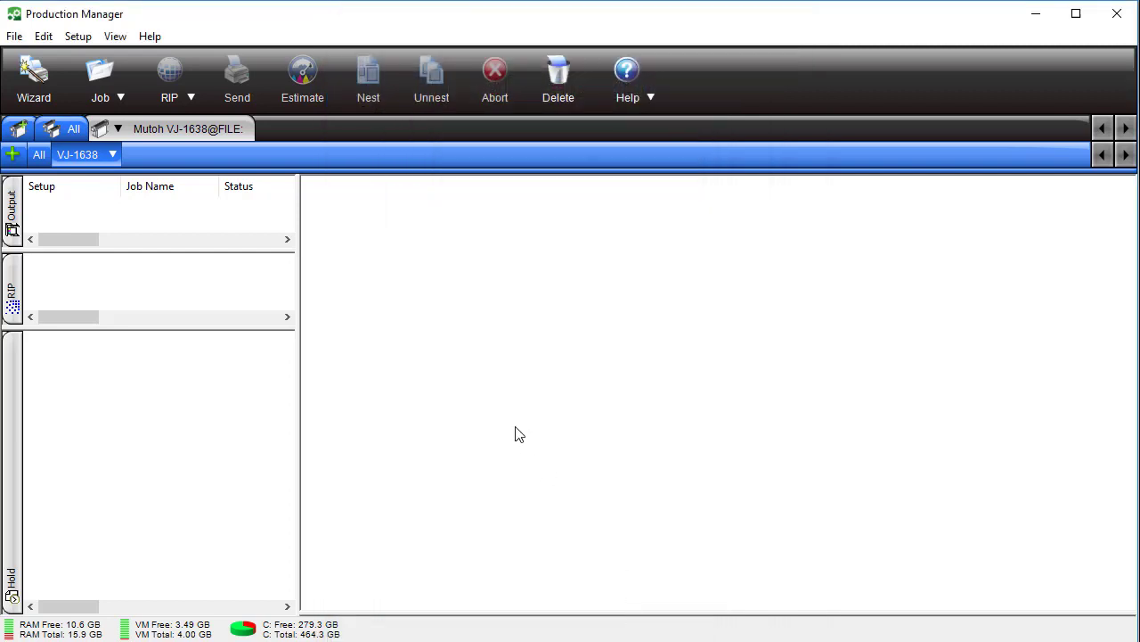
mouse_move(512, 401)
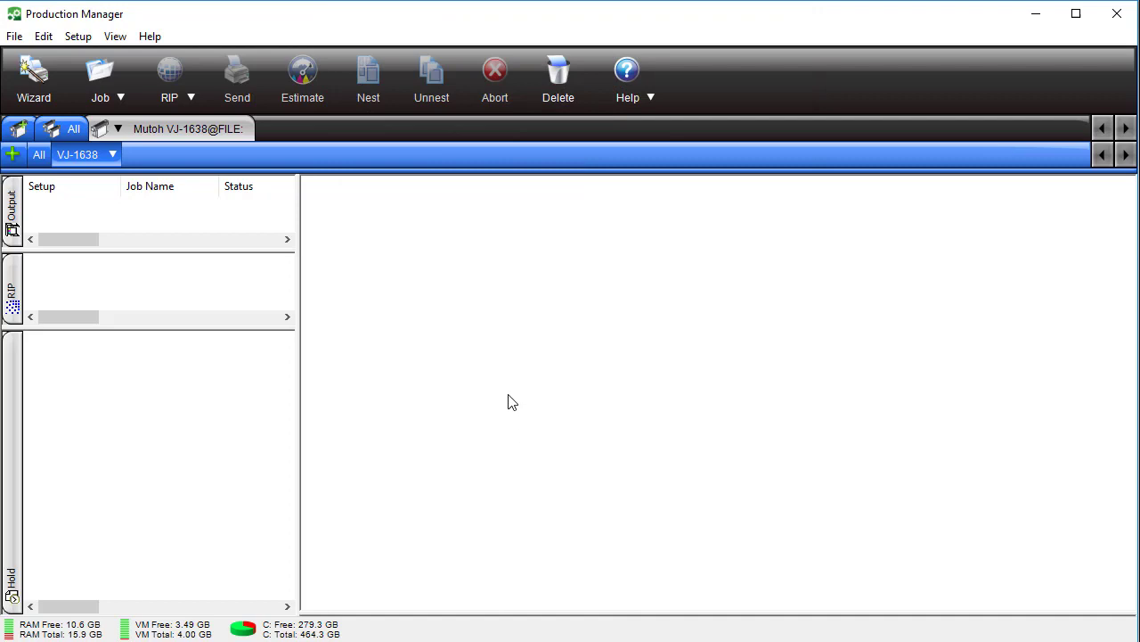
mouse_move(482, 415)
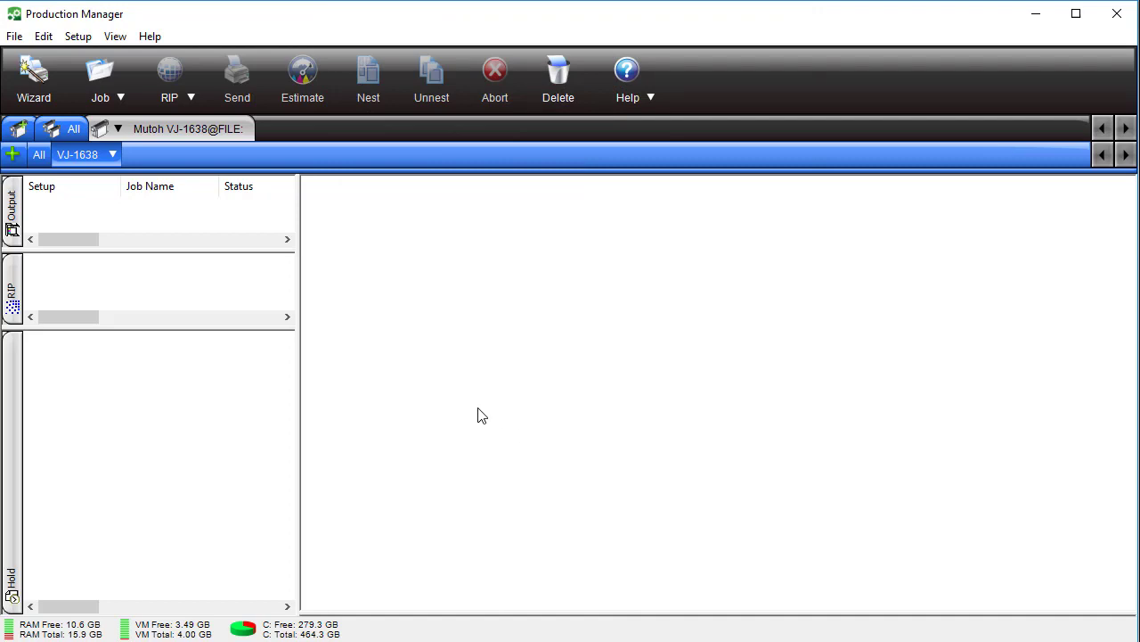
mouse_move(486, 375)
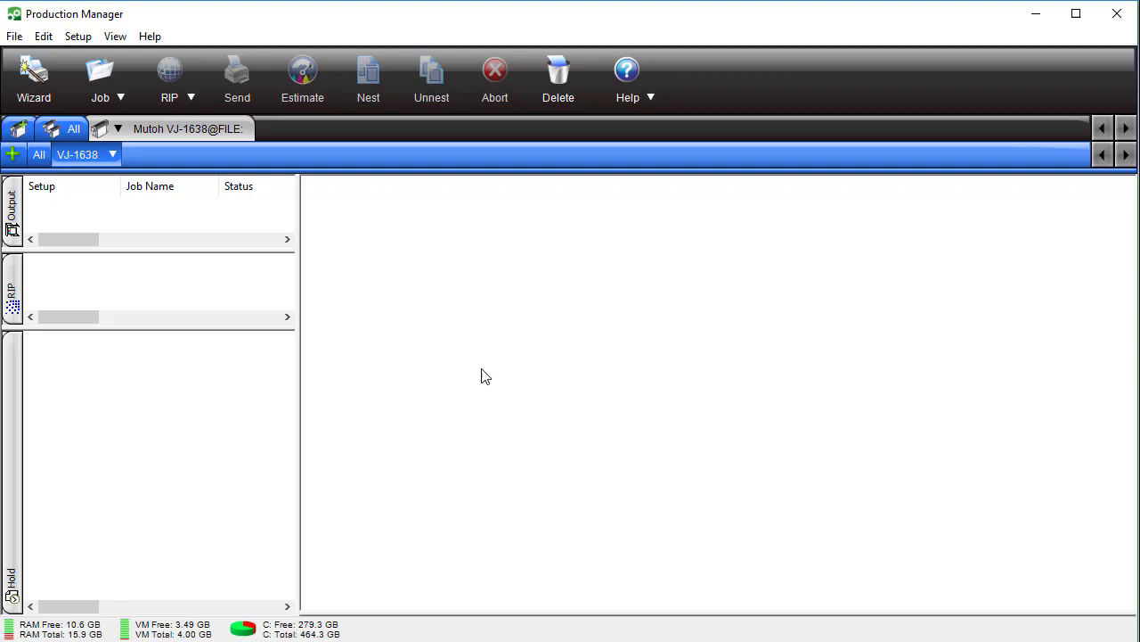
left_click(115, 36)
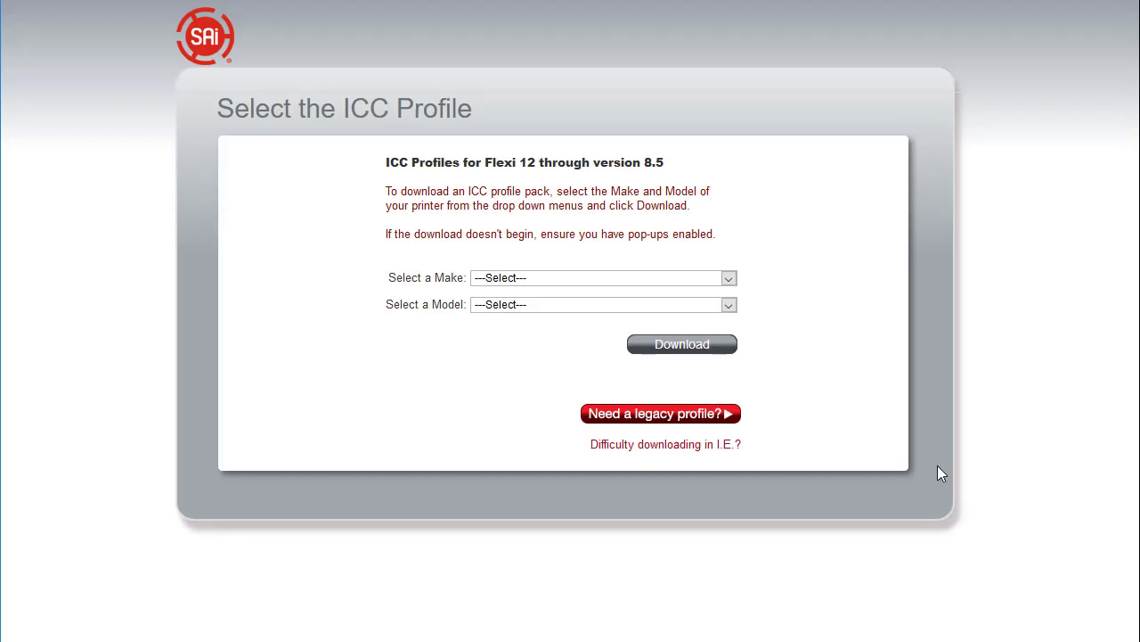
mouse_move(865, 411)
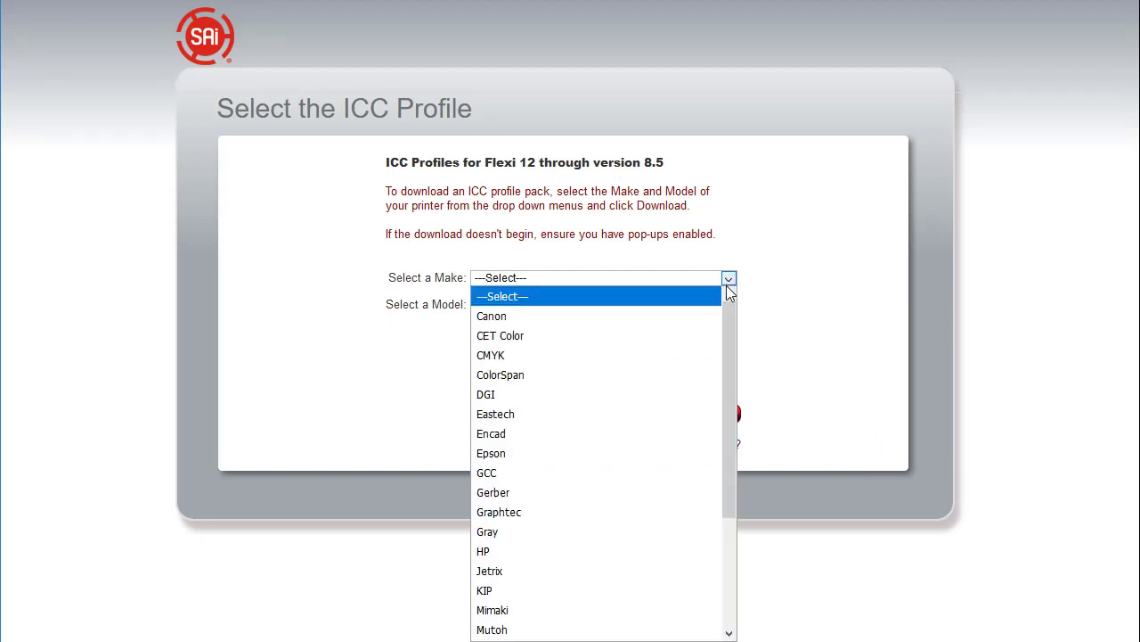
Select Mutoh as the make and Mutoh VJ-1638 as the model.
left_click(492, 629)
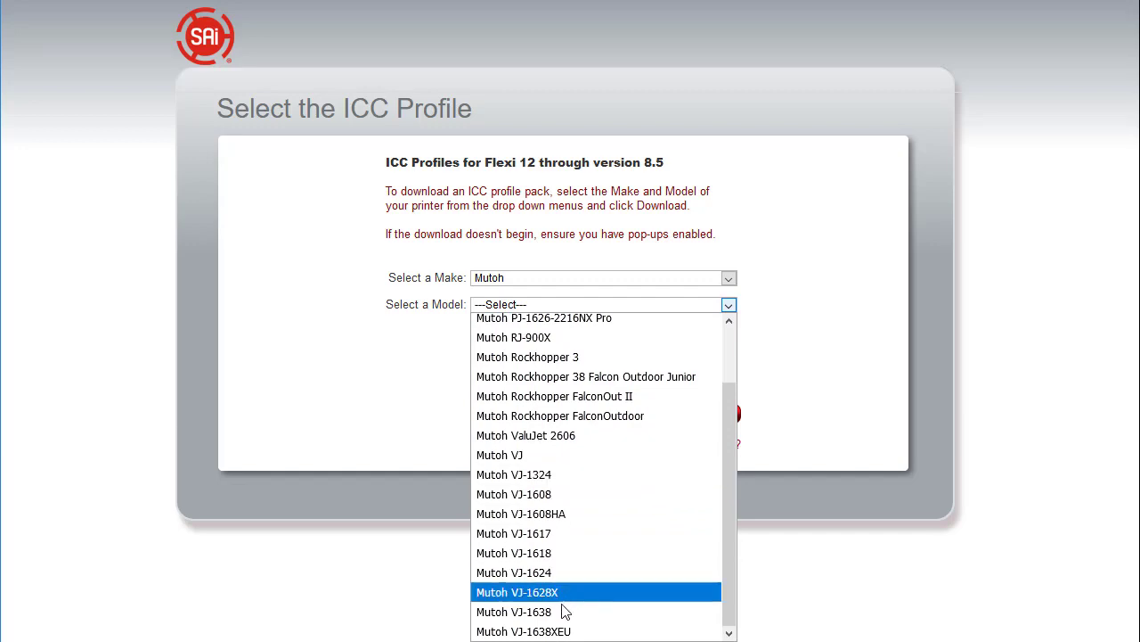
left_click(513, 612)
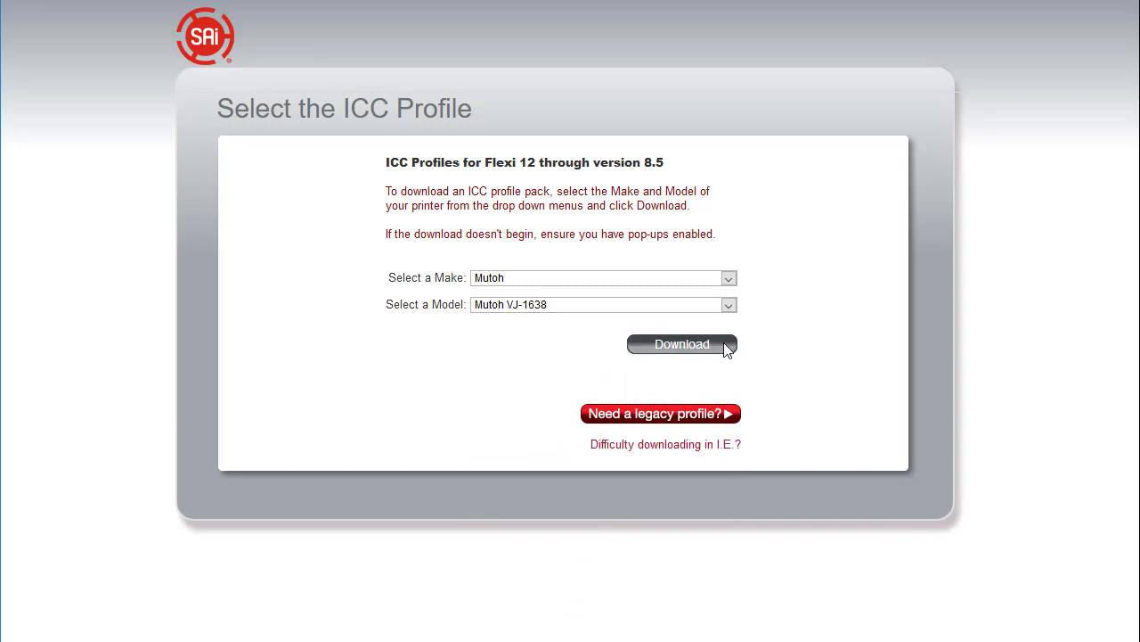
Download the Mutoh VJ-1638.zip profile pack and confirm opening it with Windows Explorer.
left_click(682, 344)
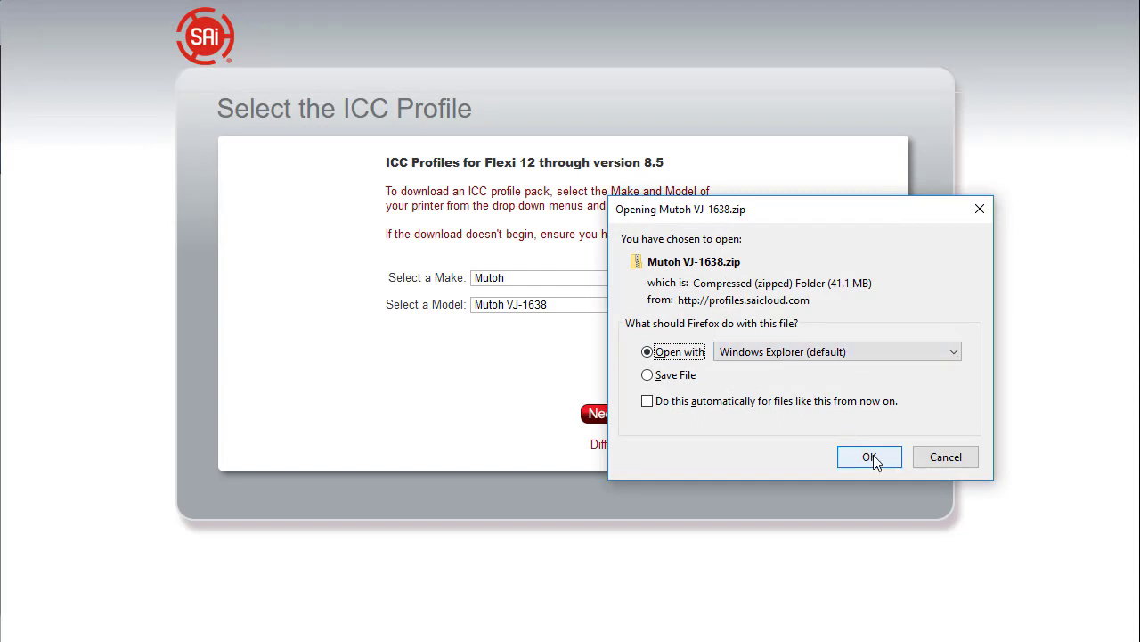
left_click(870, 456)
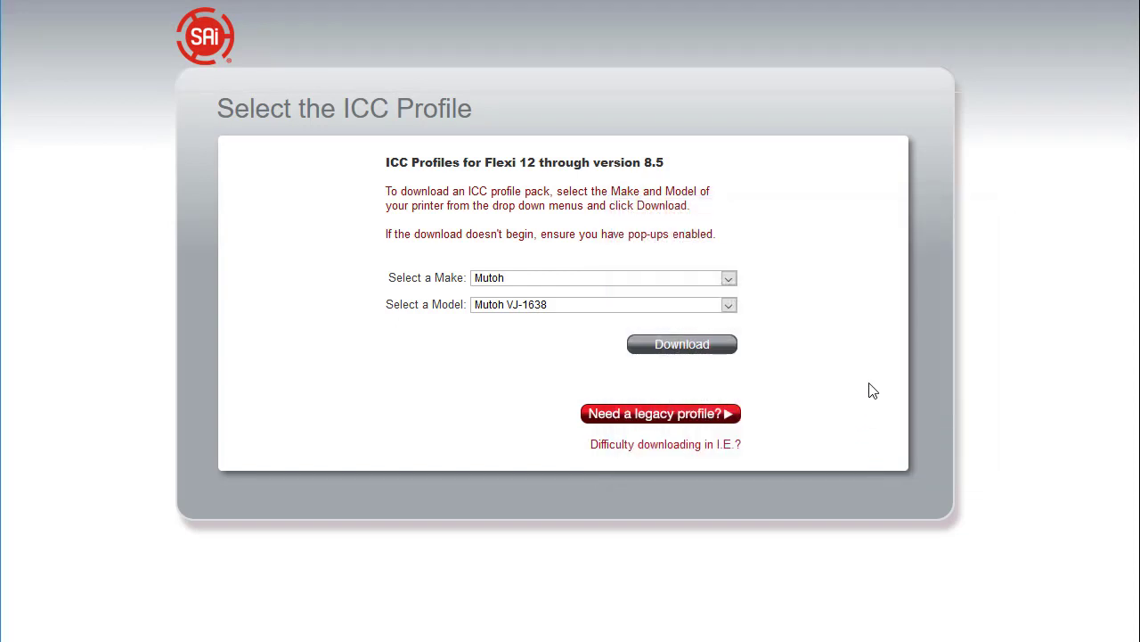